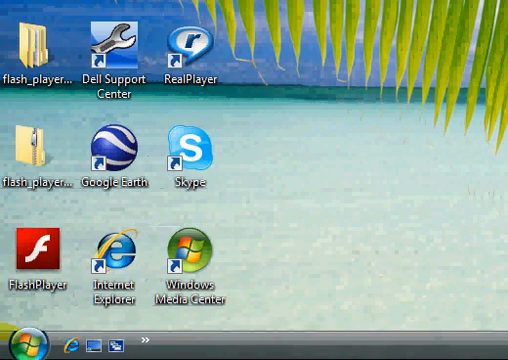
Launch GIMP 2 from the Windows Vista Start menu
click(20, 345)
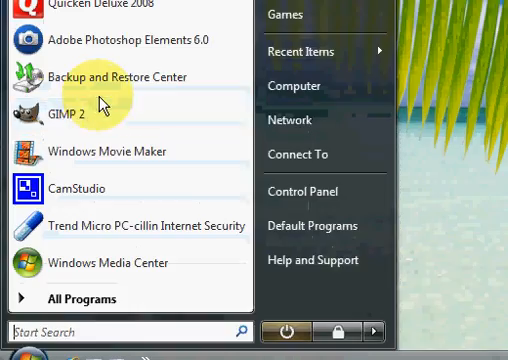
click(65, 113)
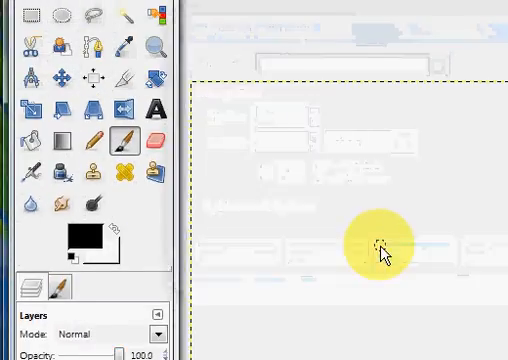
Create a blank image and draw a text box for Clementine Sketch size-50 text
click(155, 113)
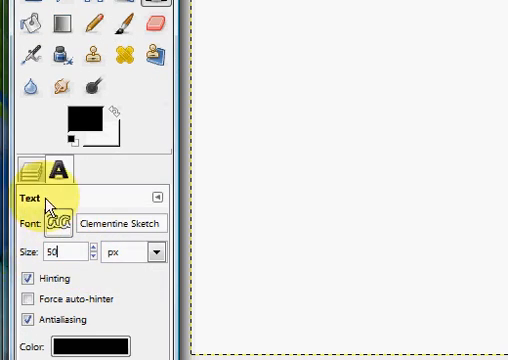
click(365, 215)
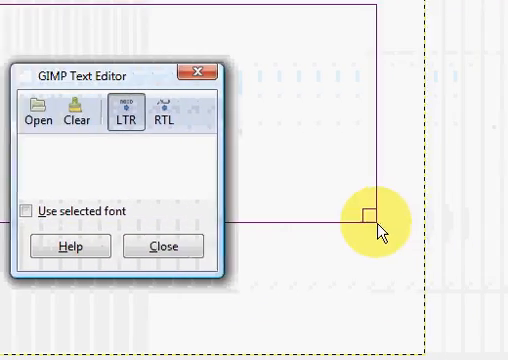
drag(118, 72, 378, 130)
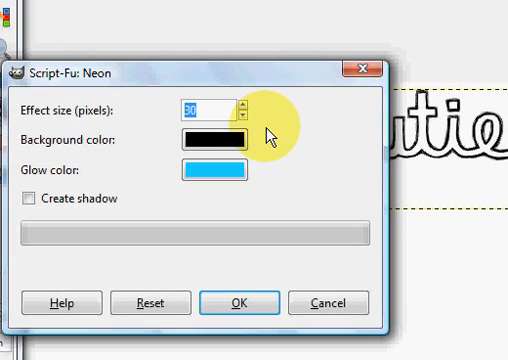
Run Neon with effect size 15, ffffff white background and f076ba pink glow
text(15)
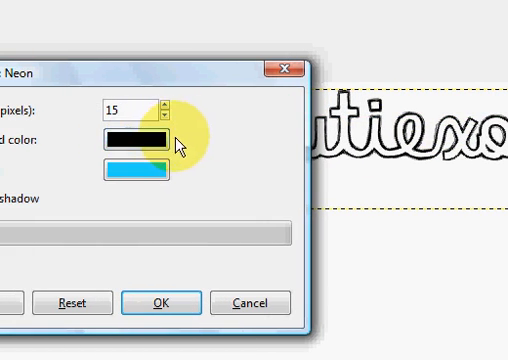
click(140, 133)
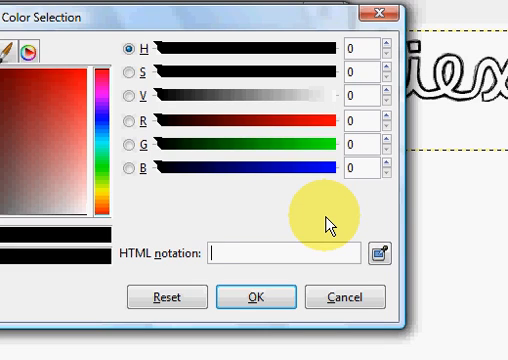
text(ffffff)
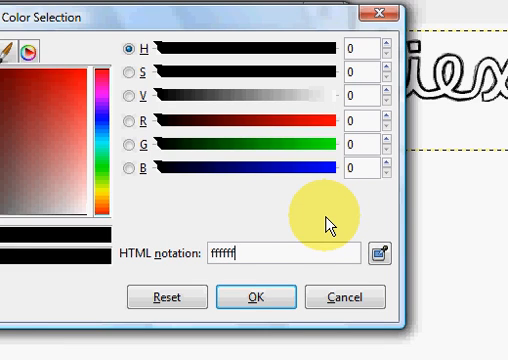
click(253, 297)
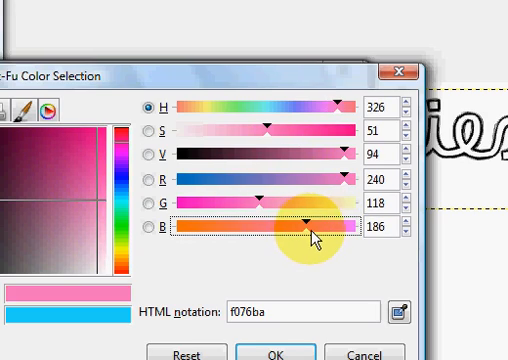
click(312, 128)
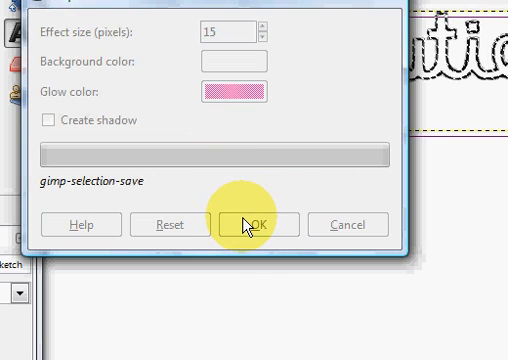
click(258, 223)
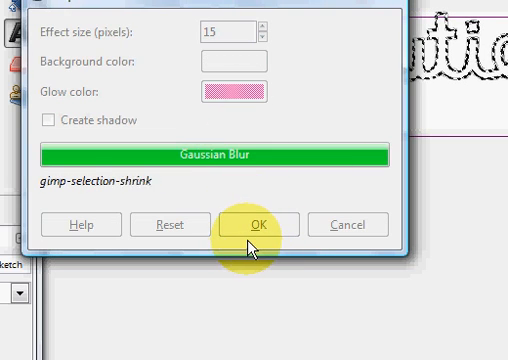
click(263, 223)
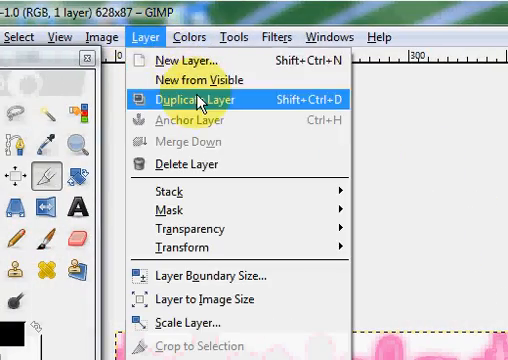
Duplicate the neon text layer twice, giving three identical layers
click(195, 99)
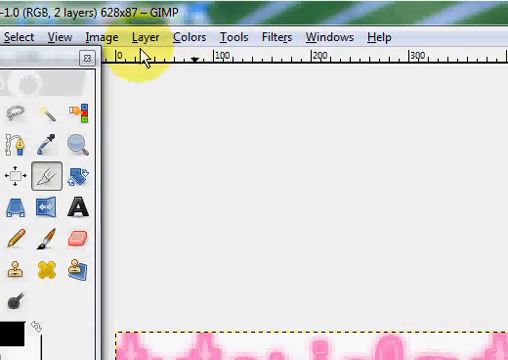
click(215, 37)
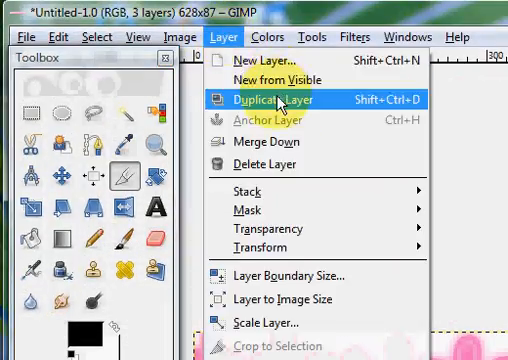
click(283, 99)
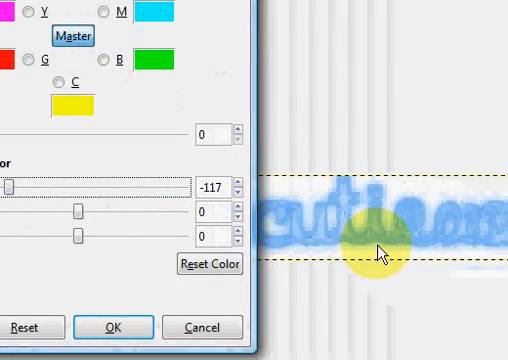
Apply the blue hue shift to one copy, then drag another layer's Hue slider
click(114, 327)
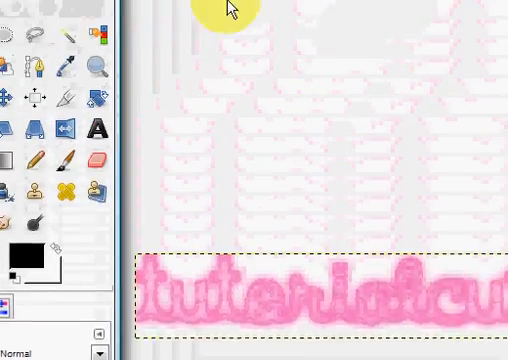
click(214, 37)
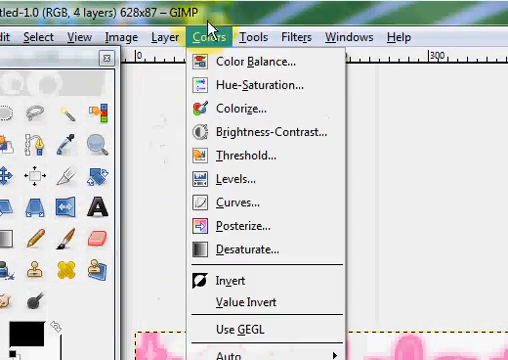
click(264, 84)
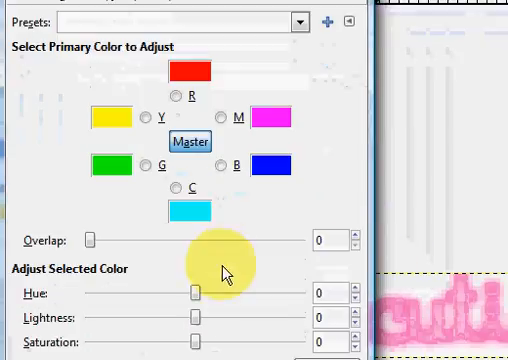
drag(190, 292, 160, 254)
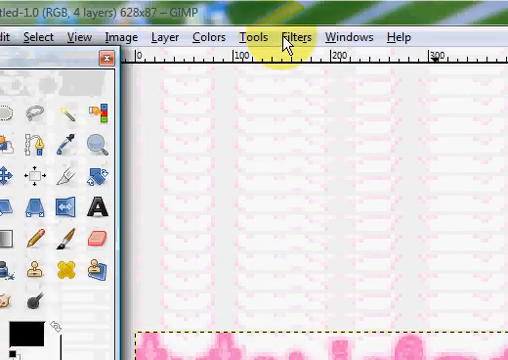
Apply an animation filter from Filters > Animation to the coloured layers
click(301, 37)
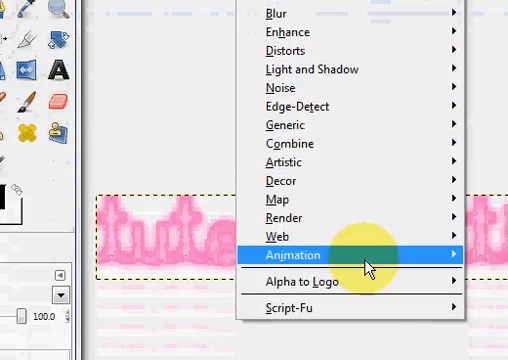
click(299, 254)
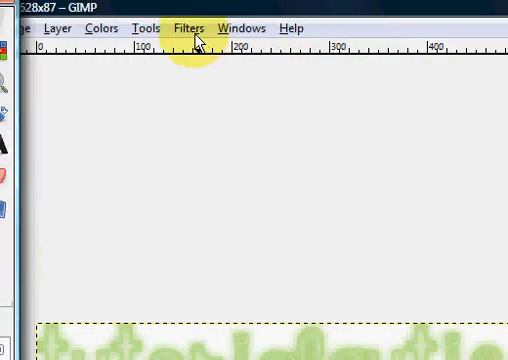
click(190, 28)
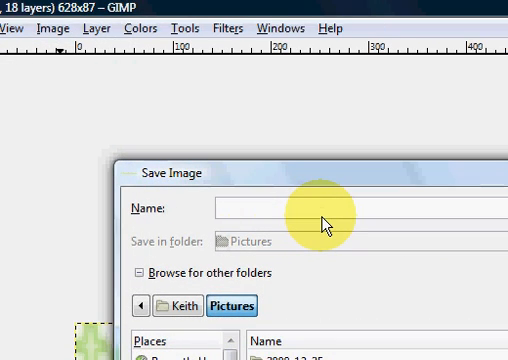
Save as glowtextanimation.gif in Pictures, exported as a forever-looping animation
text(gow)
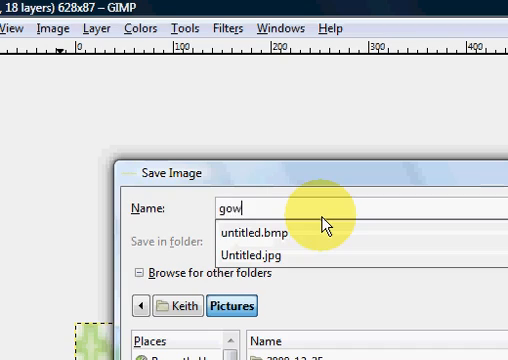
text(glowte)
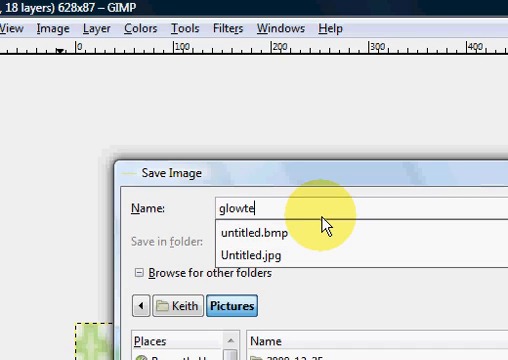
text(xtanima)
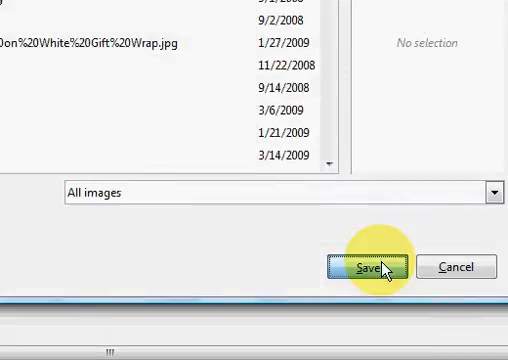
click(372, 267)
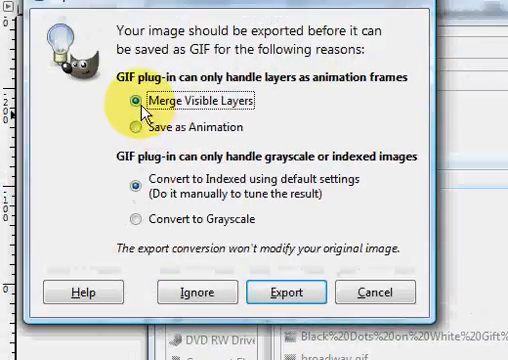
click(134, 127)
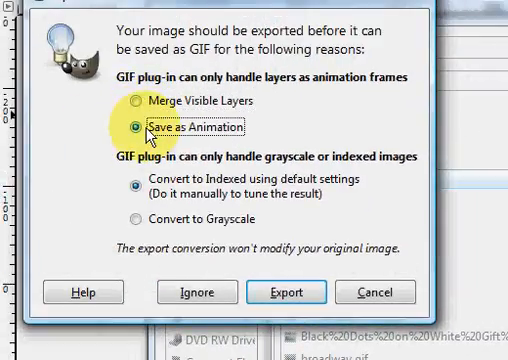
click(302, 291)
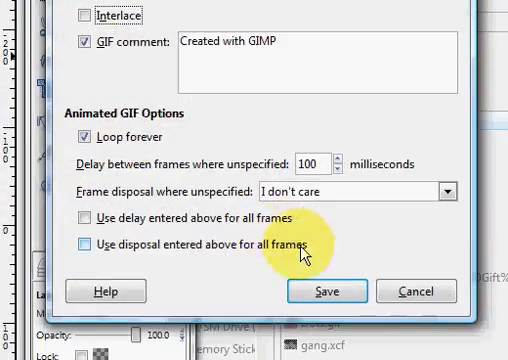
click(327, 291)
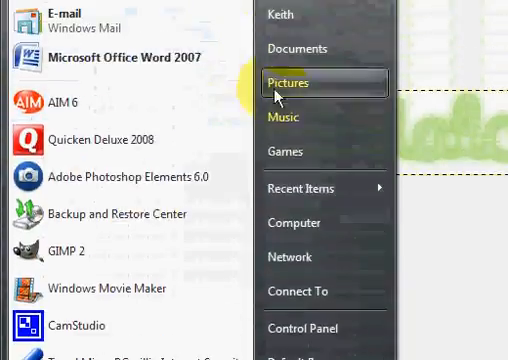
Open Pictures and select glowtextanimation to view its 628×87, 261 KB details
click(292, 79)
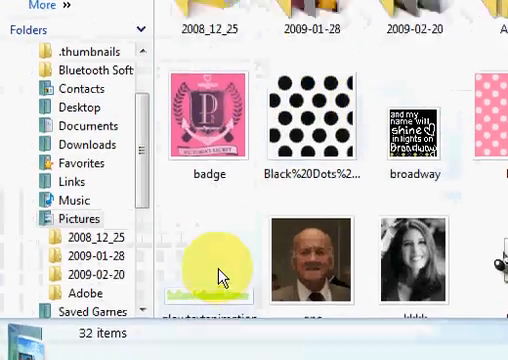
click(210, 260)
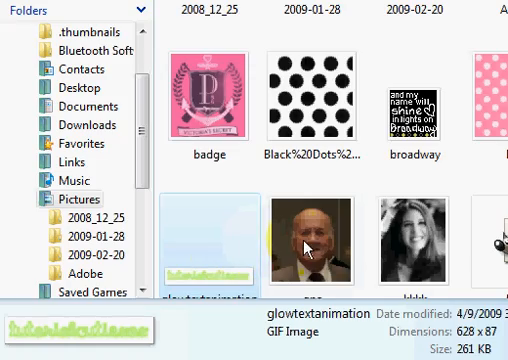